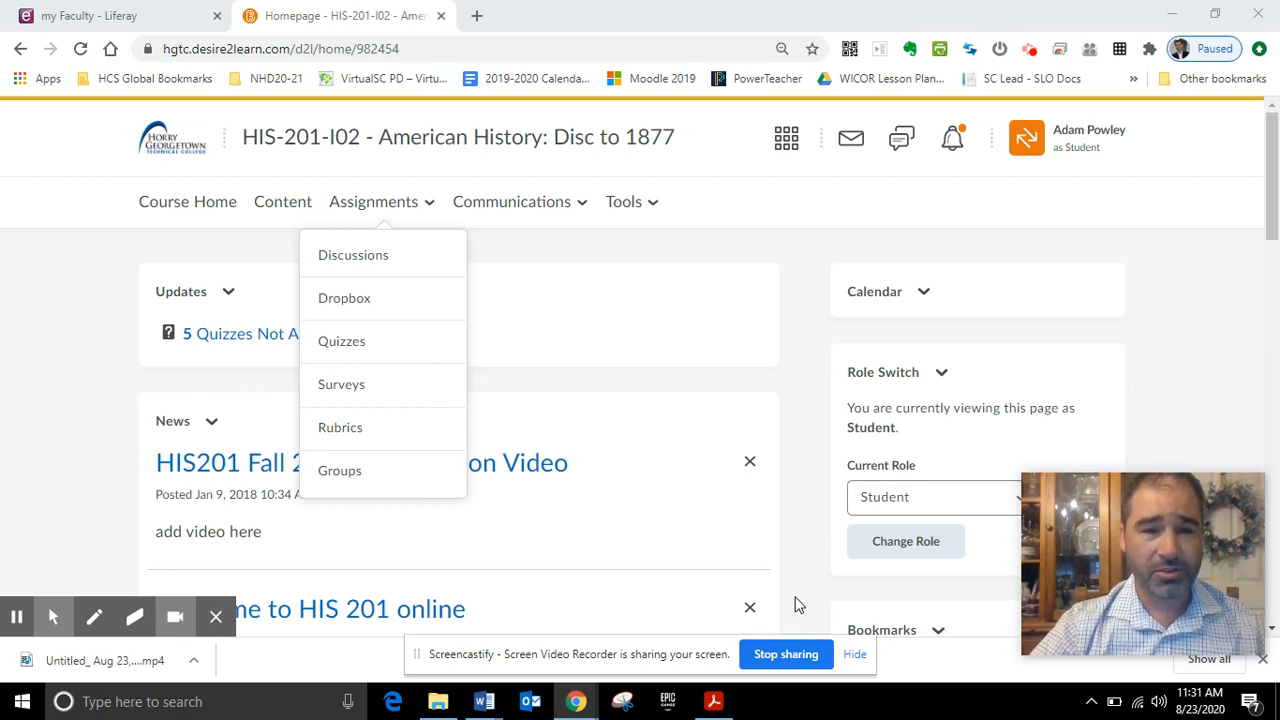
mouse_move(352, 255)
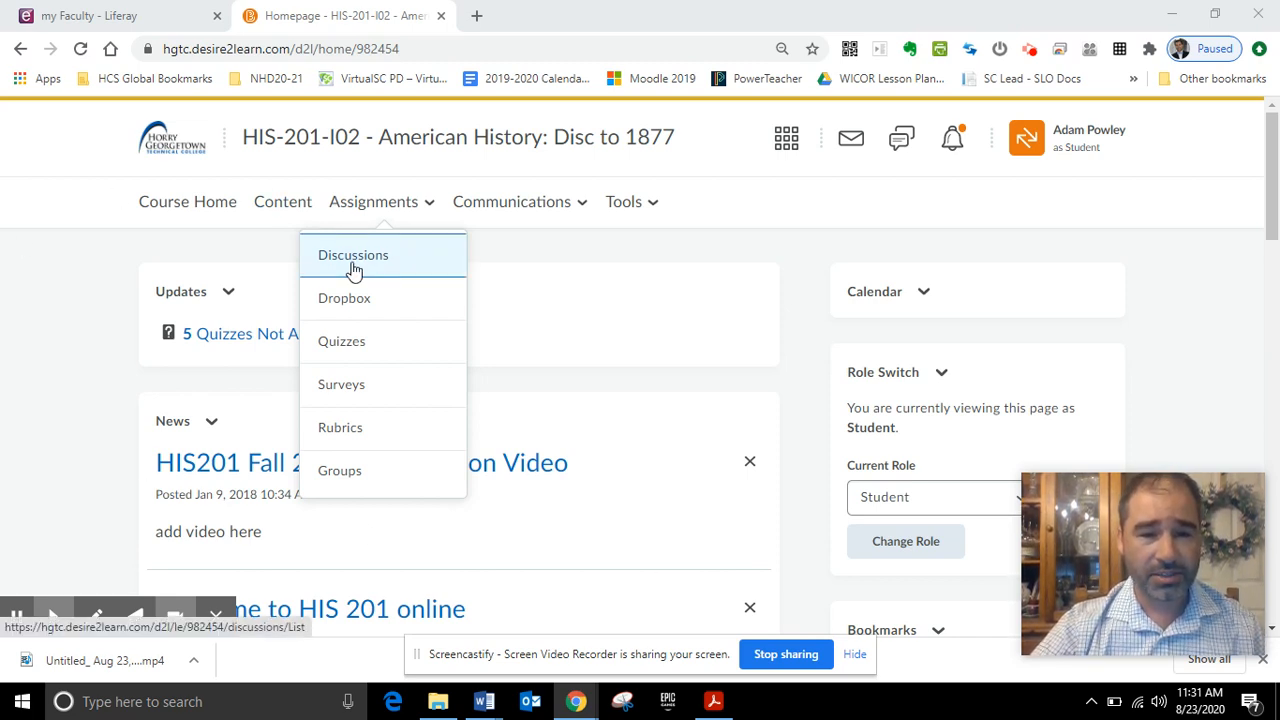
mouse_move(432, 216)
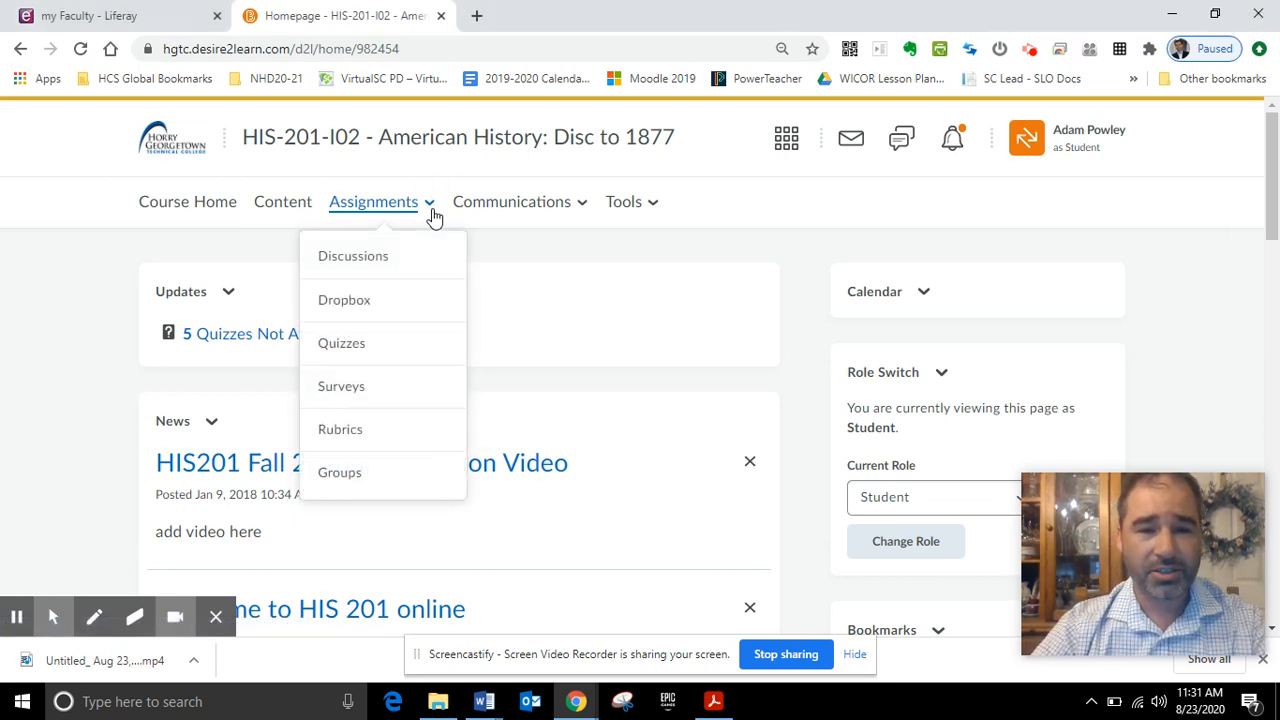
mouse_move(363, 306)
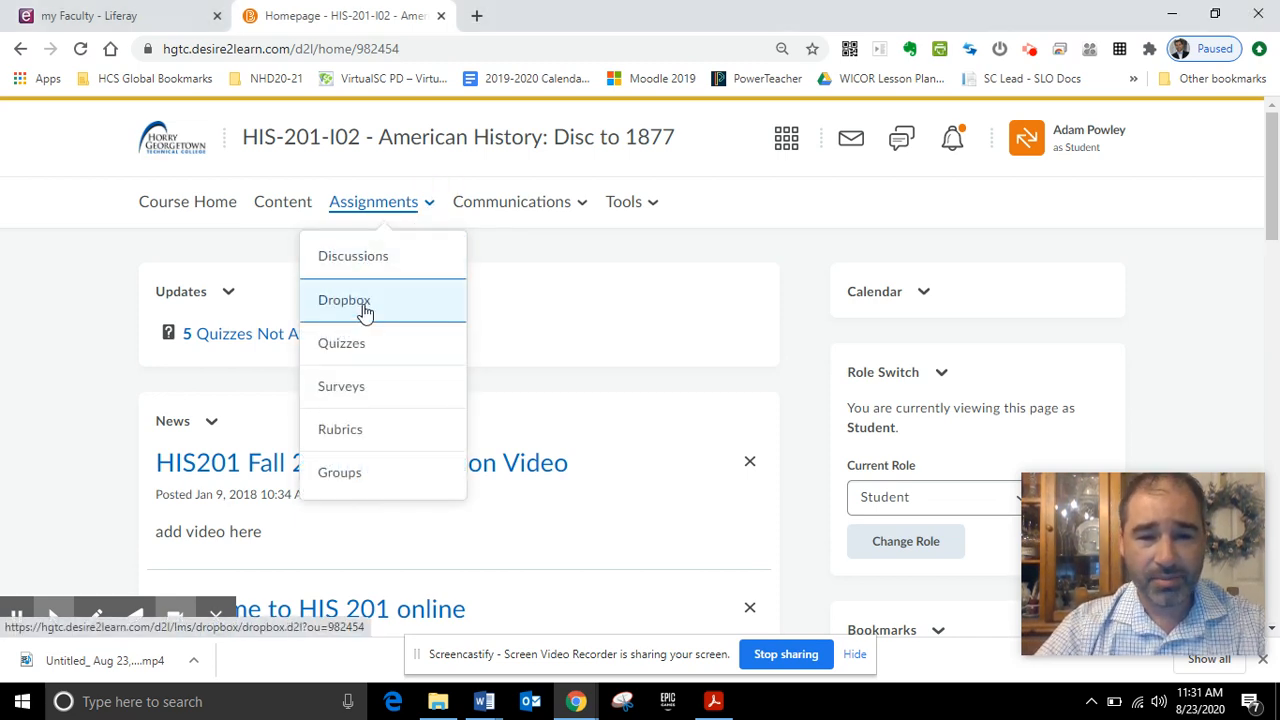
Step: Choose Dropbox from the Assignments menu to list the HIS-201 written assessments
click(344, 300)
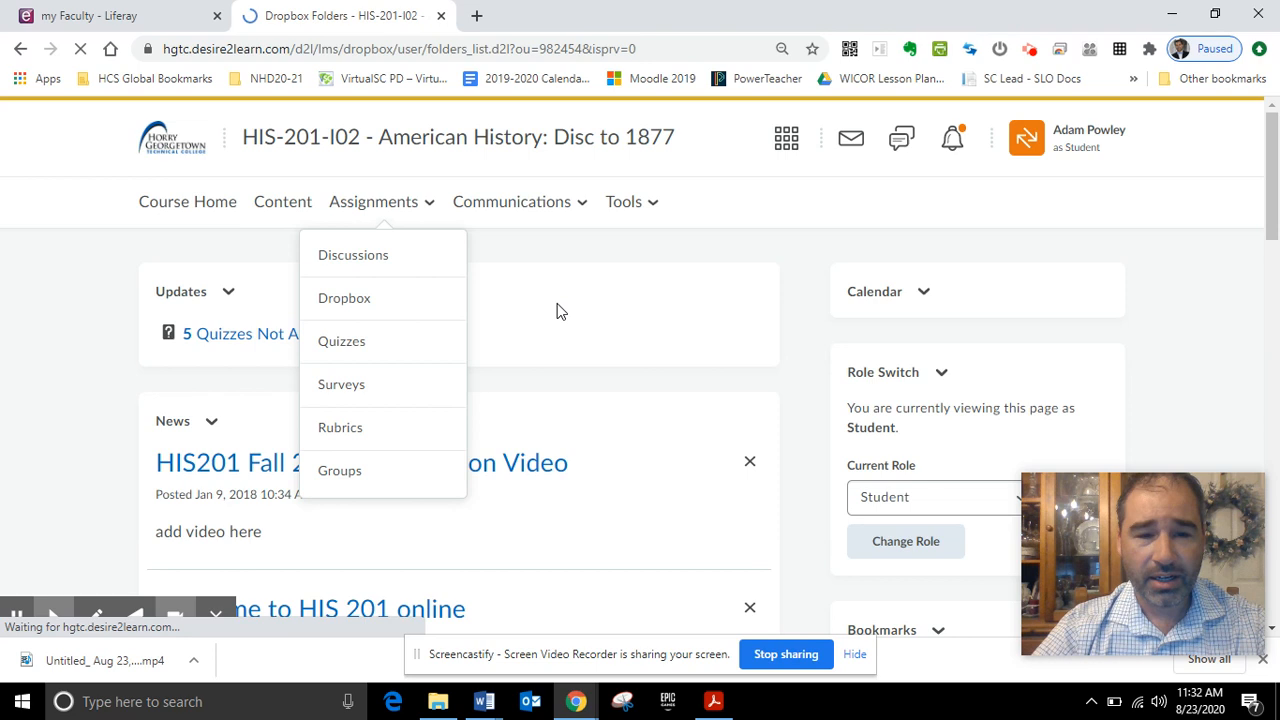
mouse_move(575, 331)
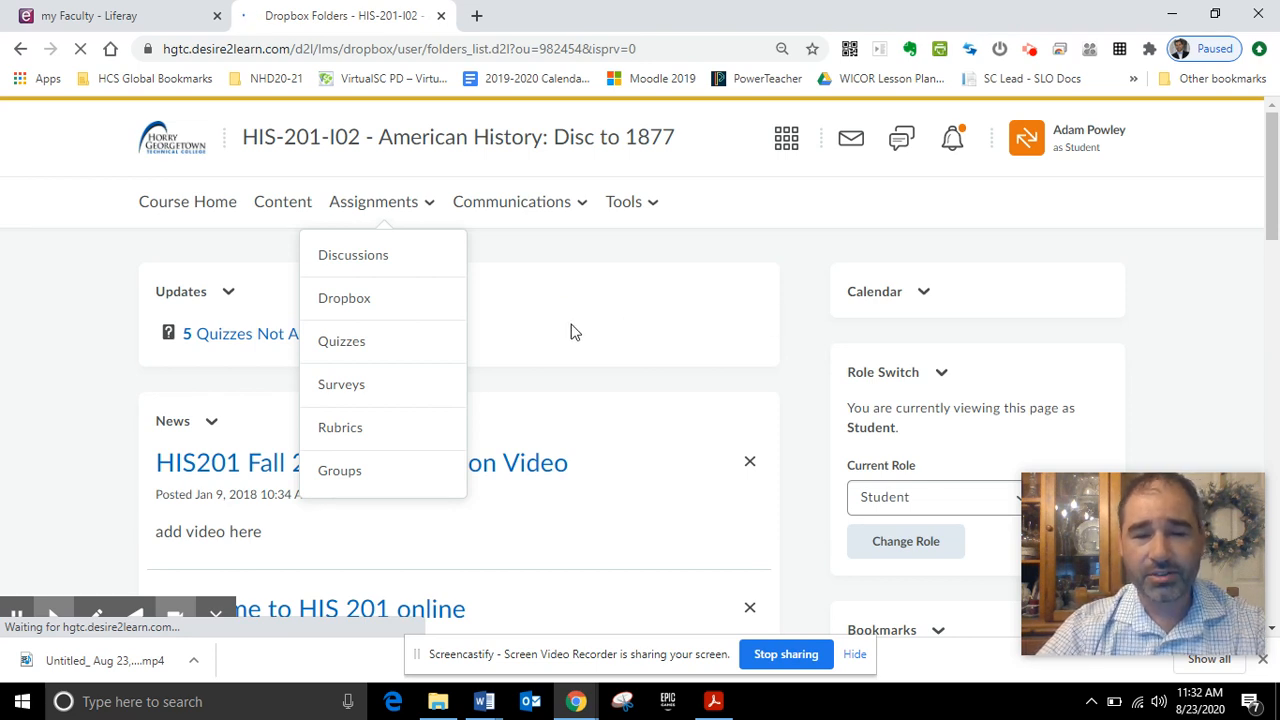
click(344, 298)
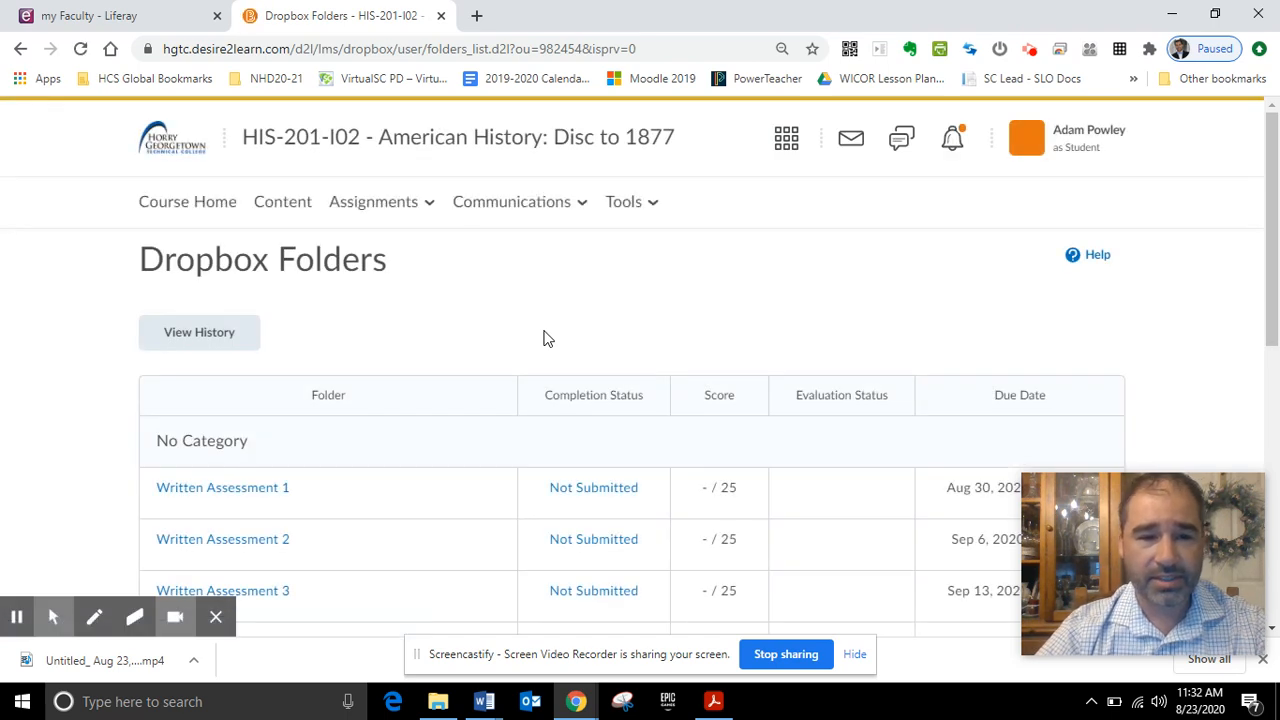
scroll(down, 3)
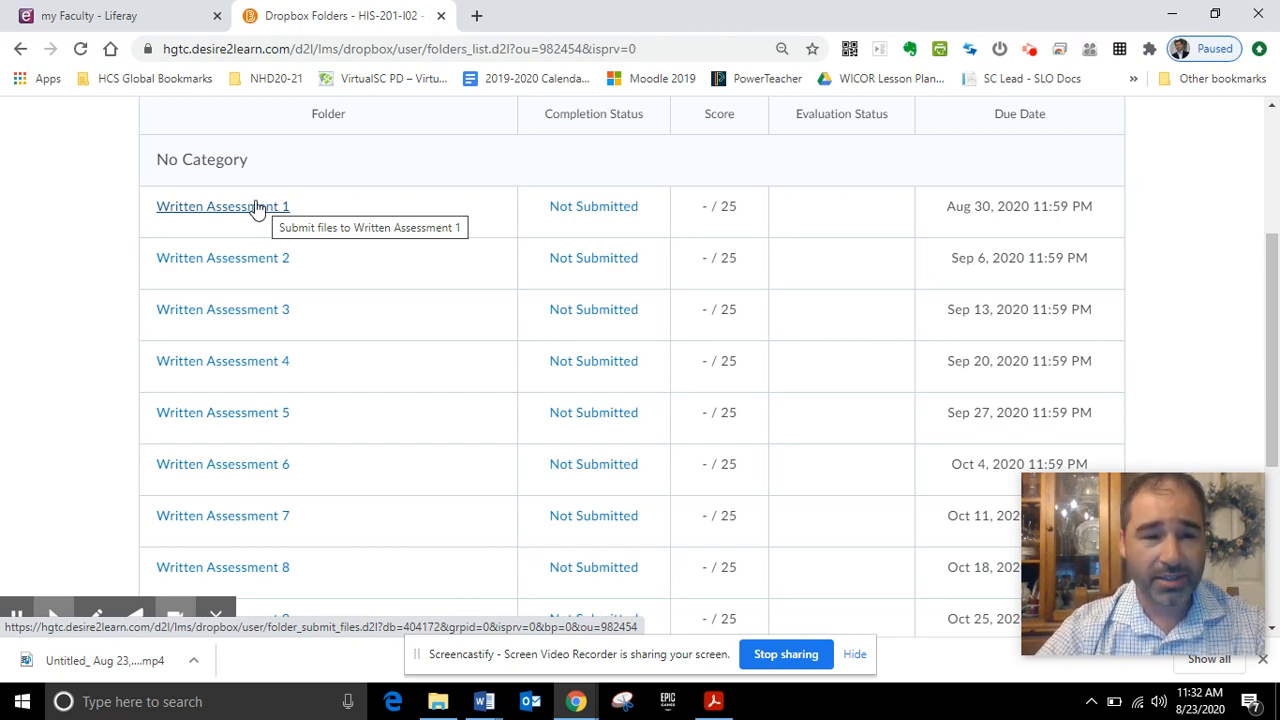
mouse_move(221, 211)
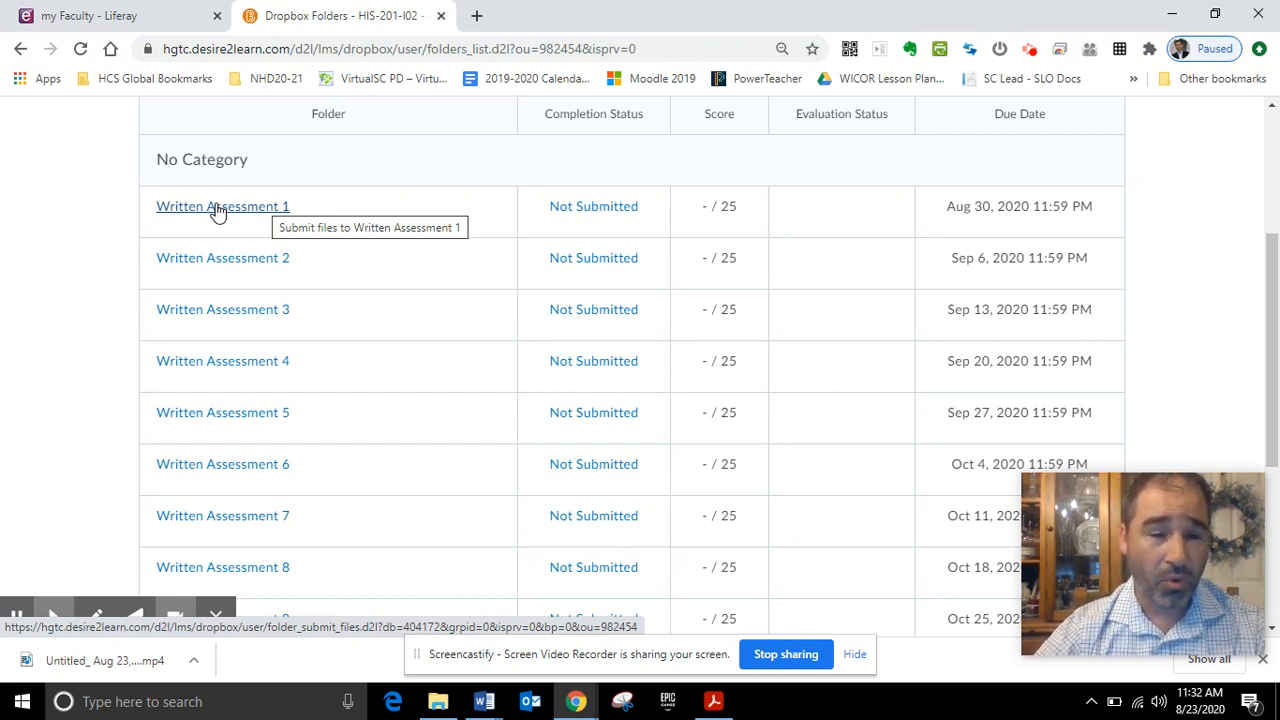
scroll(up, 3)
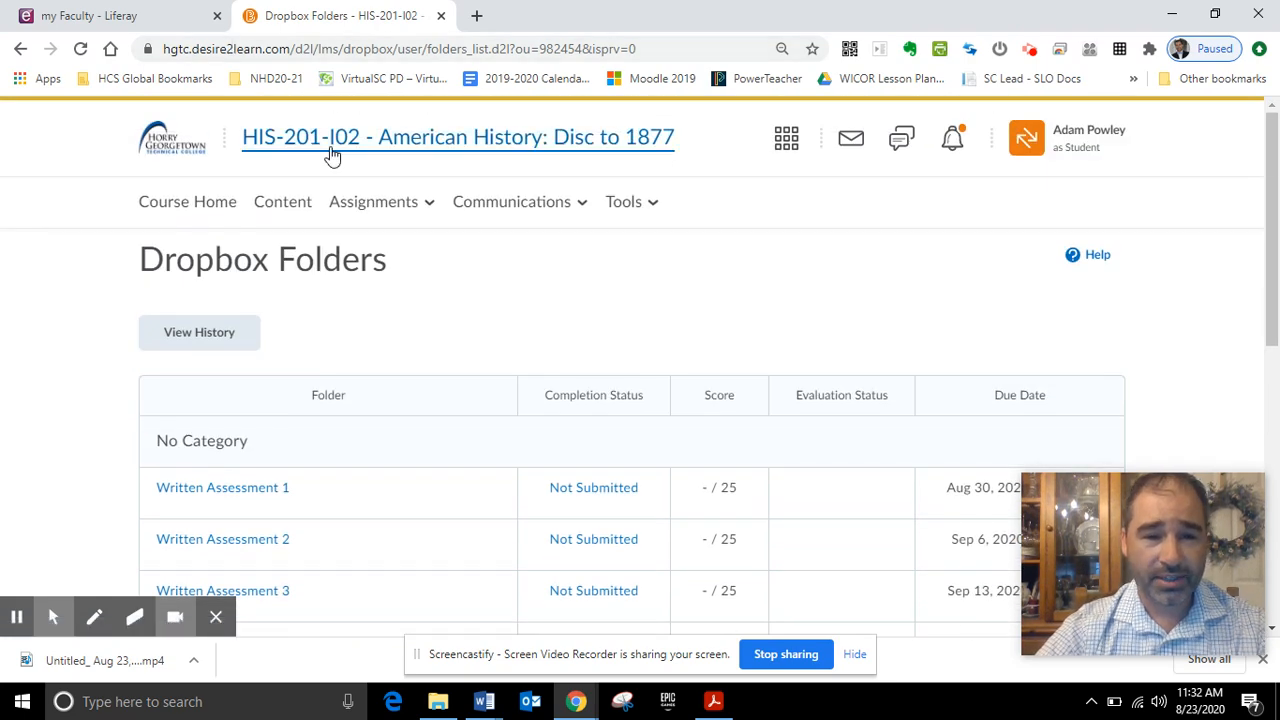
scroll(down, 3)
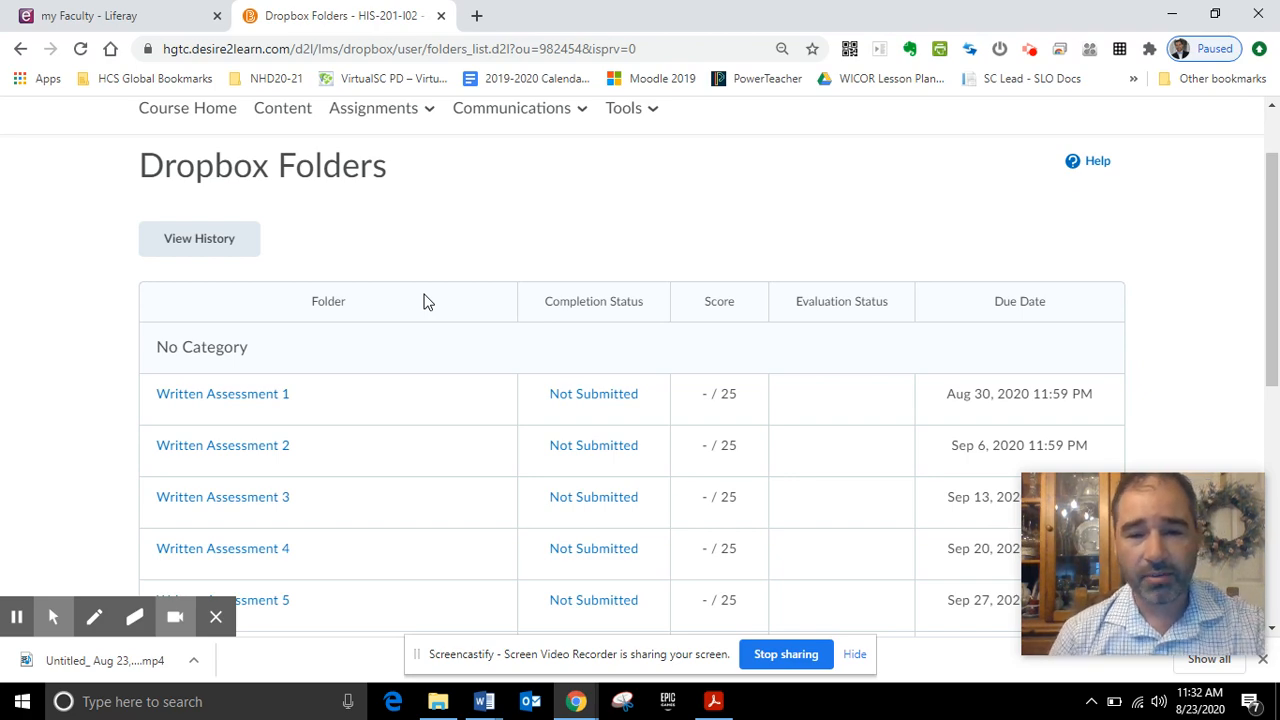
scroll(down, 3)
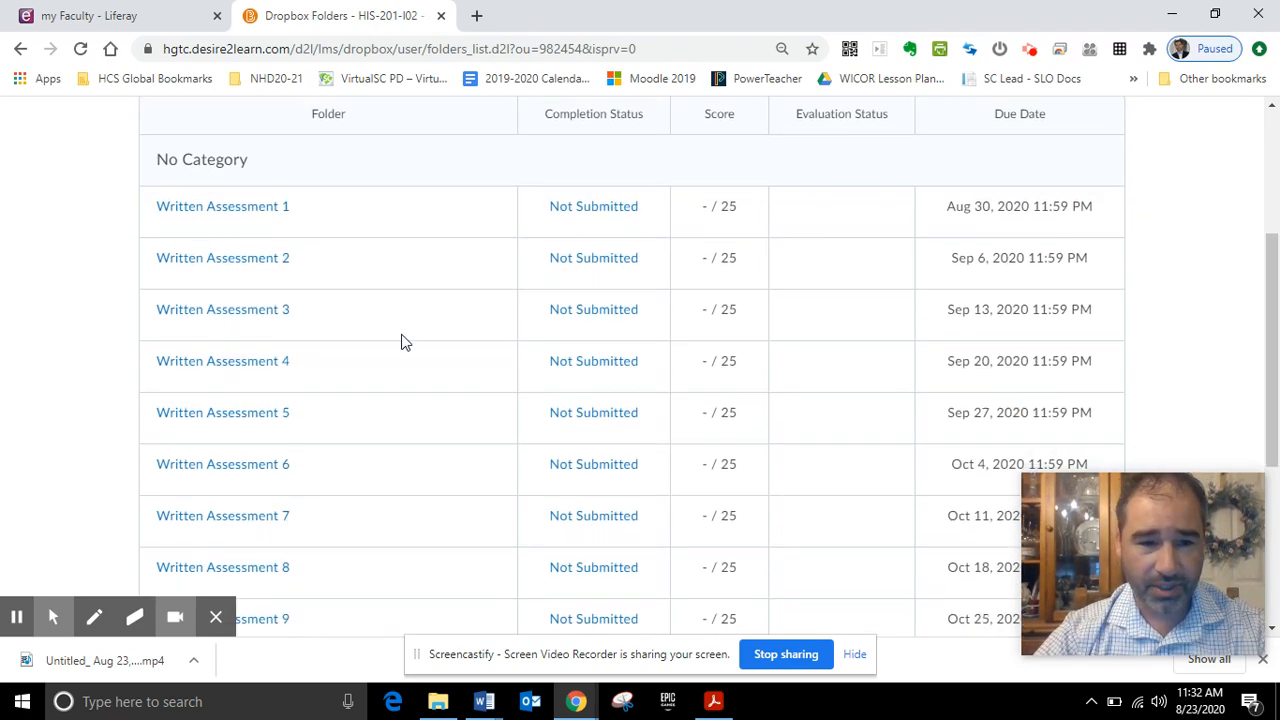
scroll(down, 3)
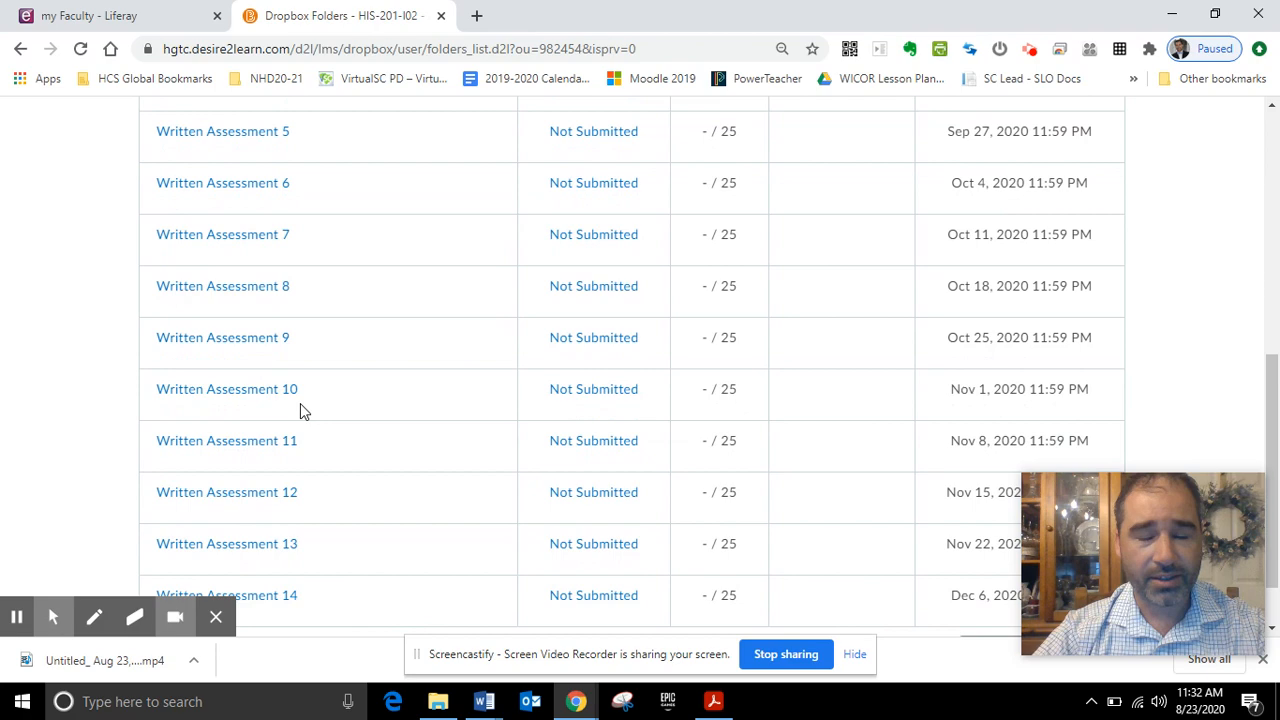
mouse_move(309, 415)
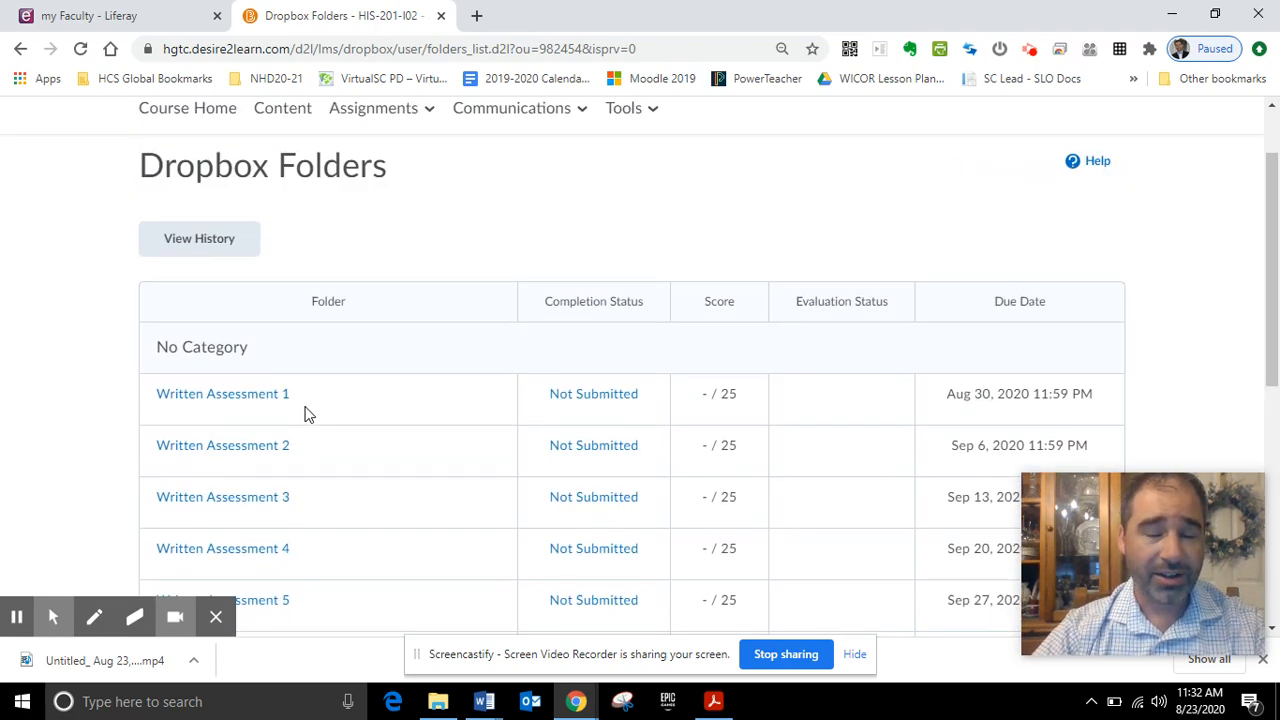
click(373, 201)
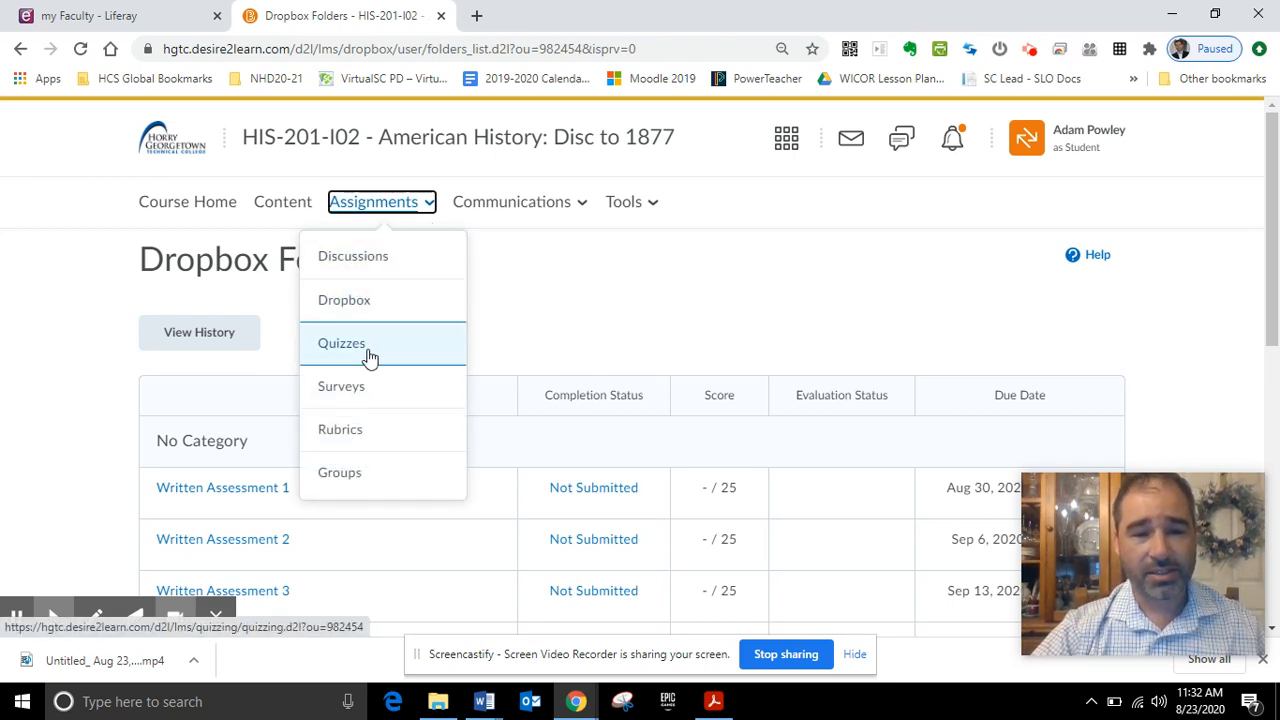
mouse_move(355, 357)
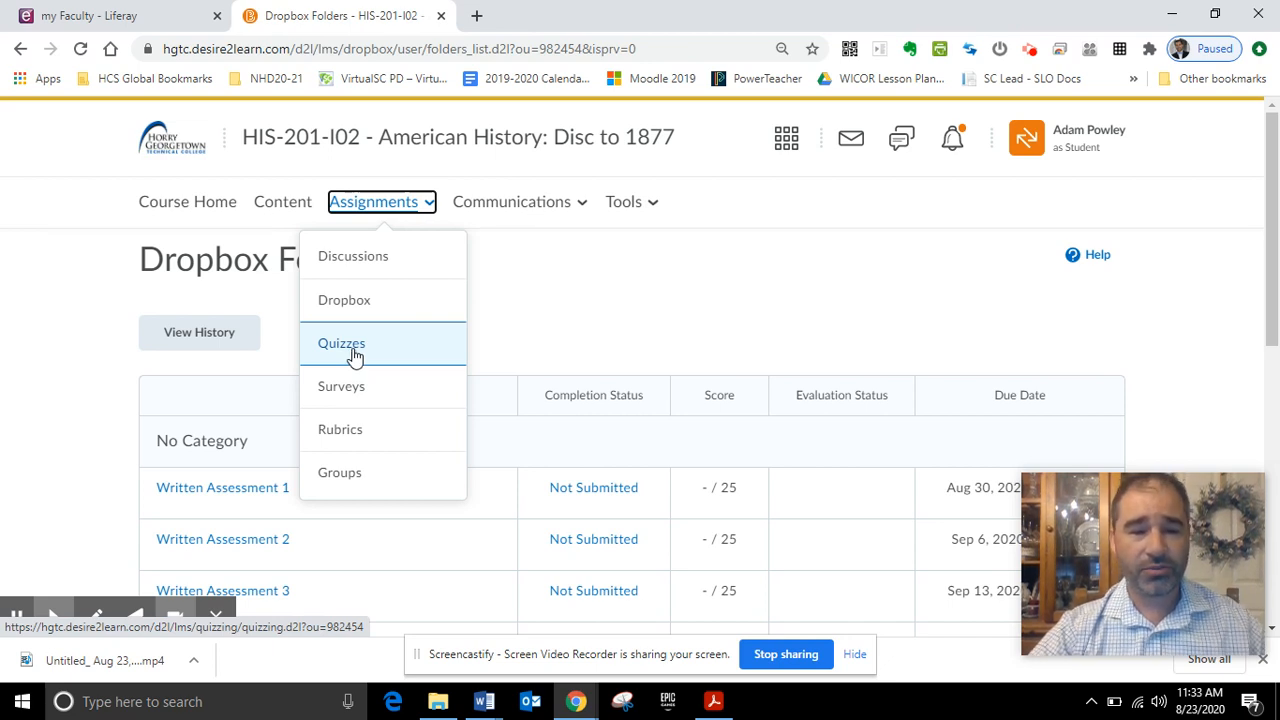
Step: Choose Quizzes from the Assignments menu to load the Quiz List
click(341, 343)
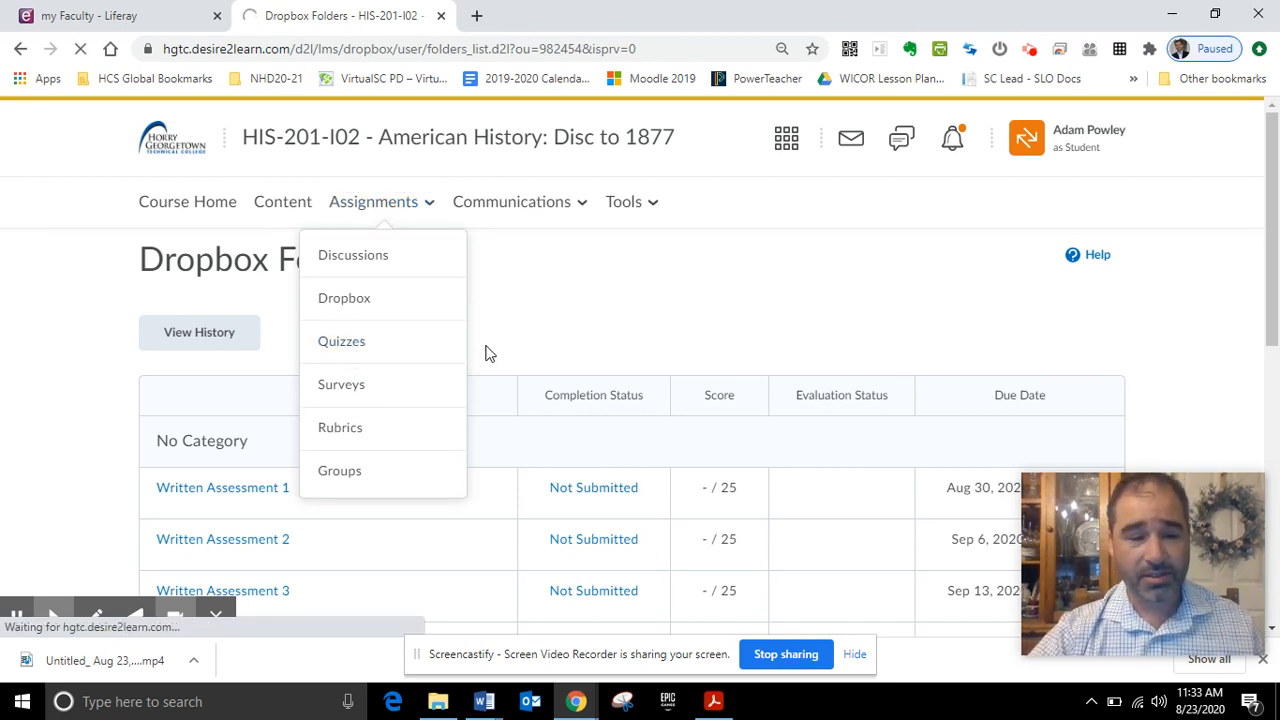
click(341, 341)
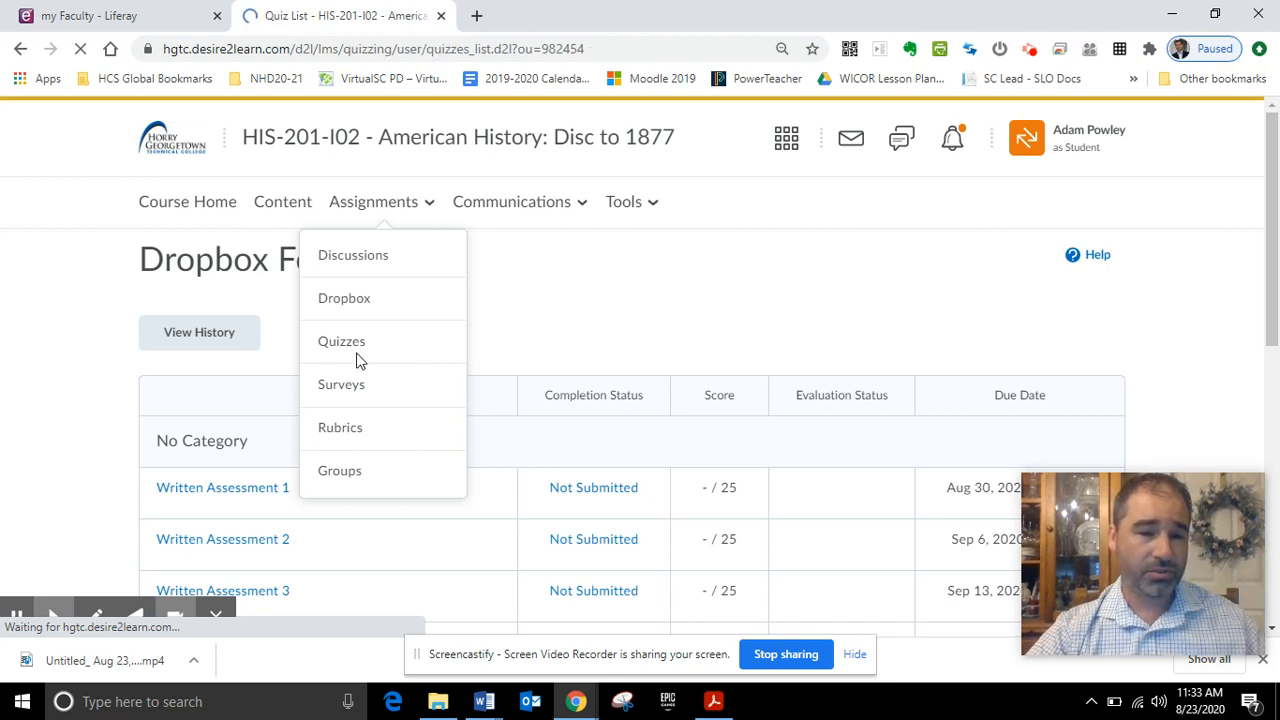
click(341, 341)
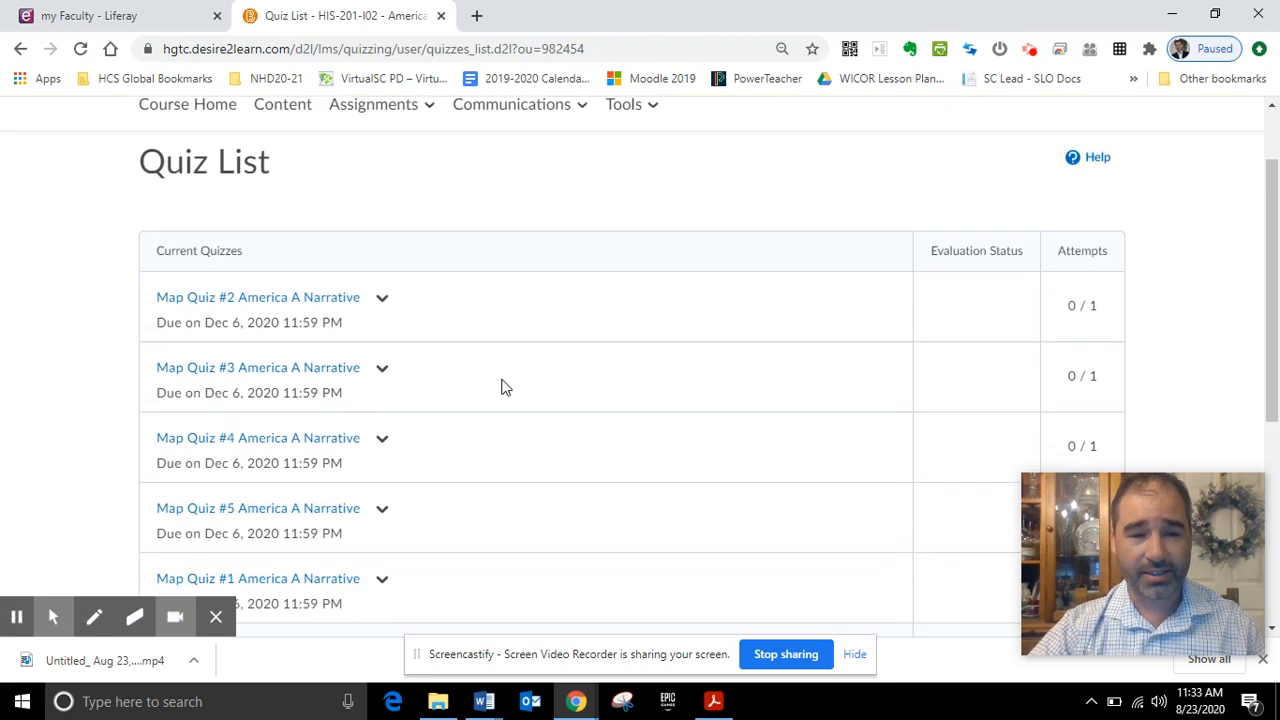
scroll(down, 3)
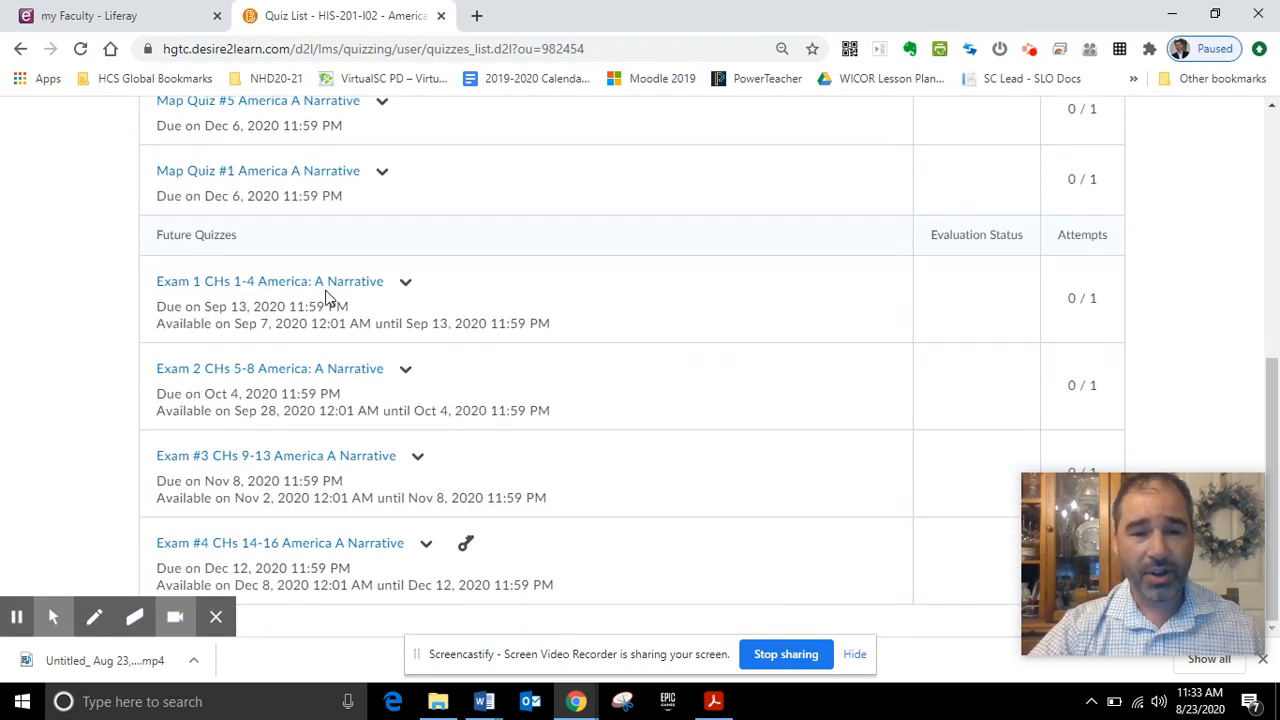
mouse_move(287, 293)
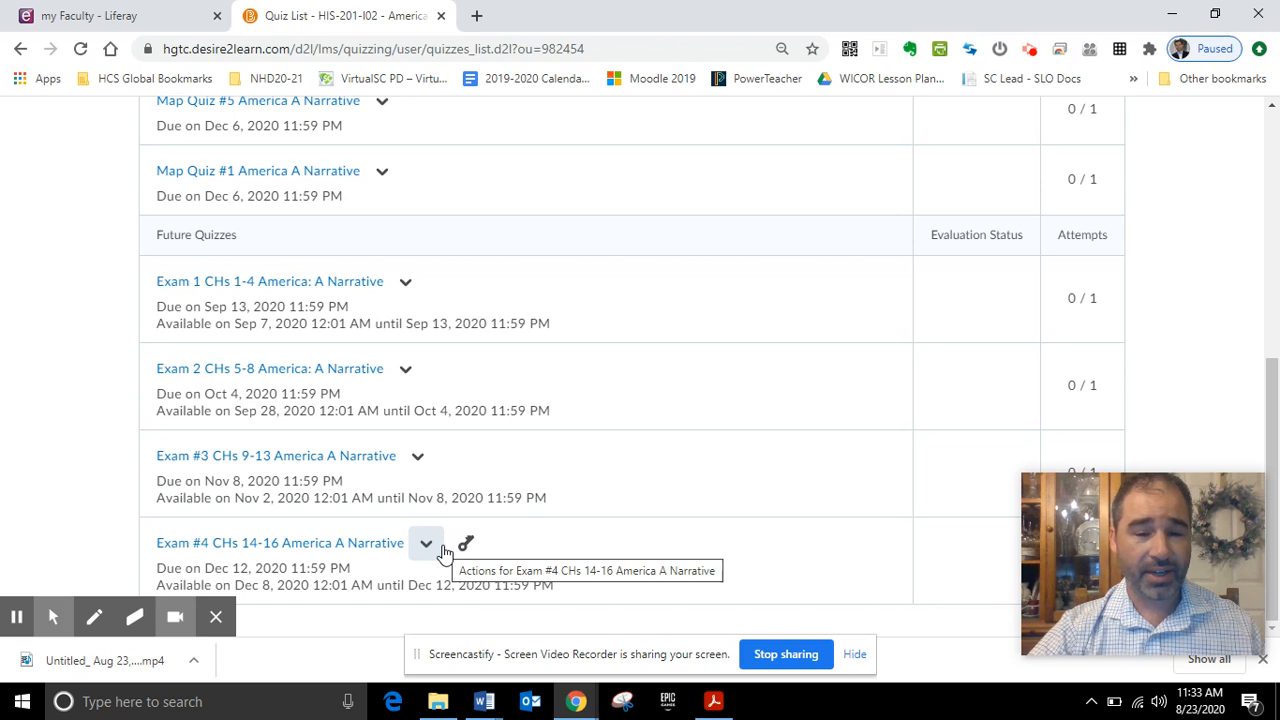
mouse_move(452, 563)
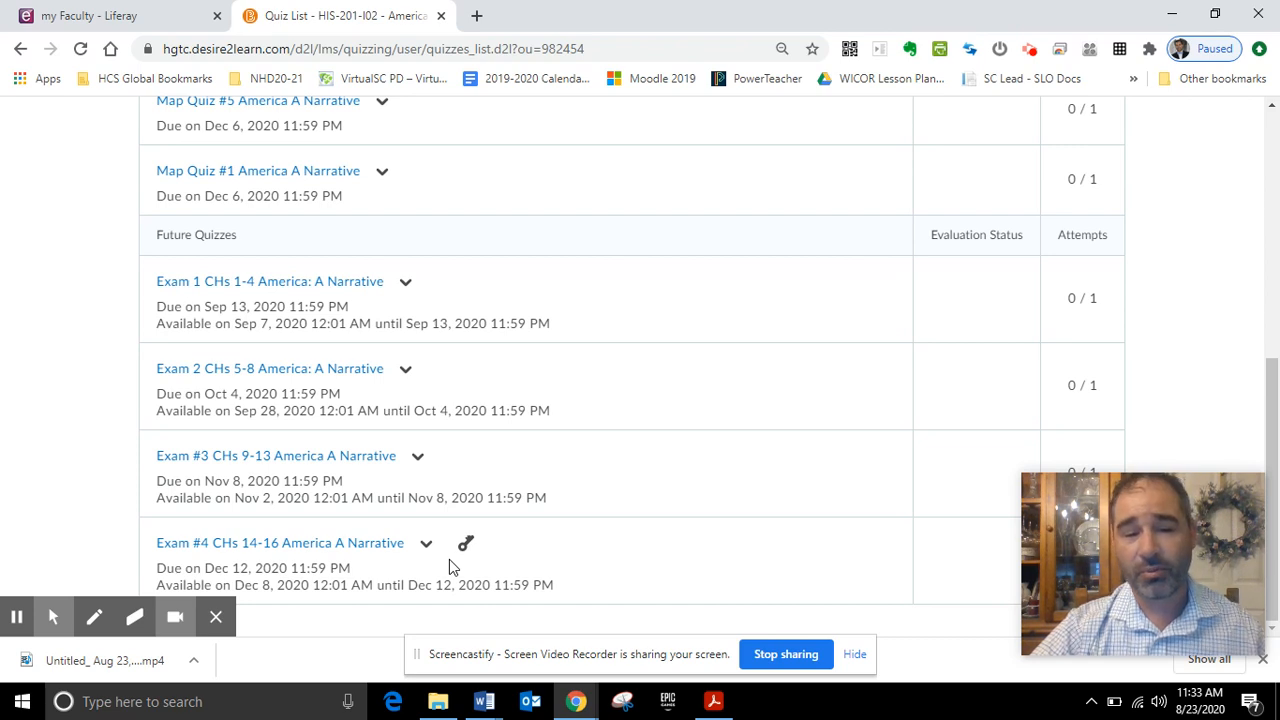
mouse_move(470, 570)
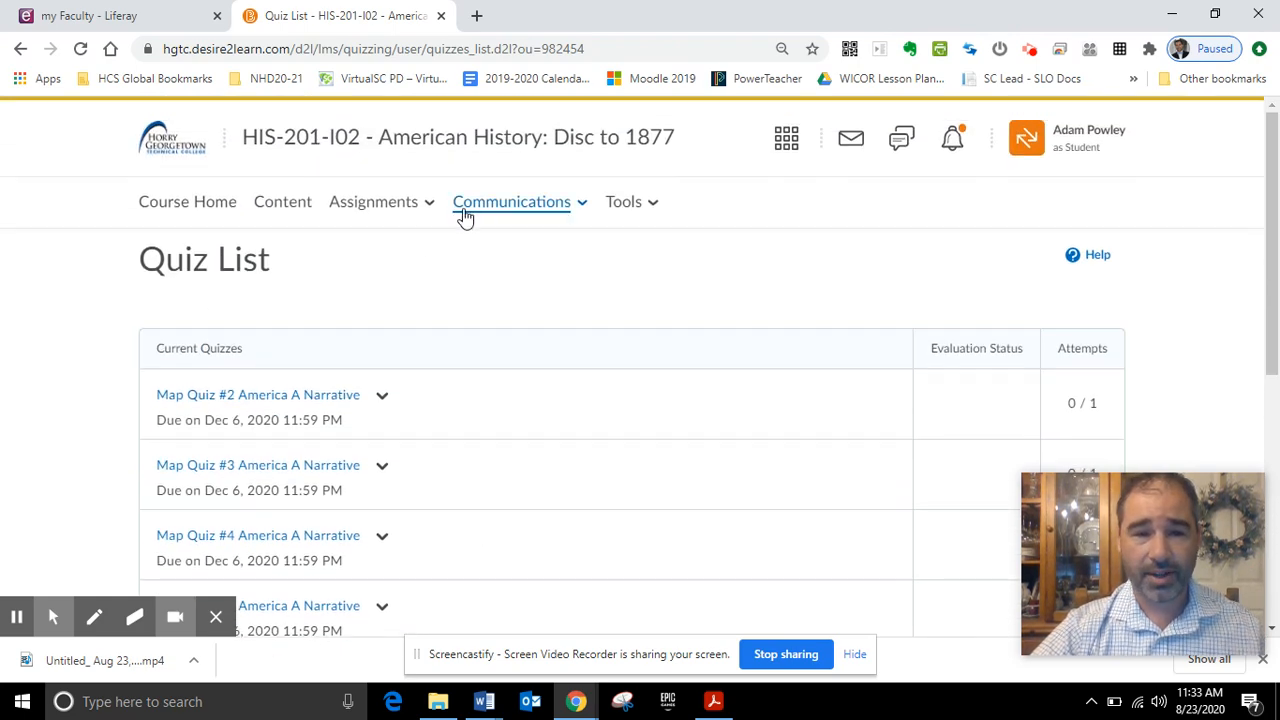
Step: Show the Communications options (Email, News, Chat), then the Tools list
click(512, 201)
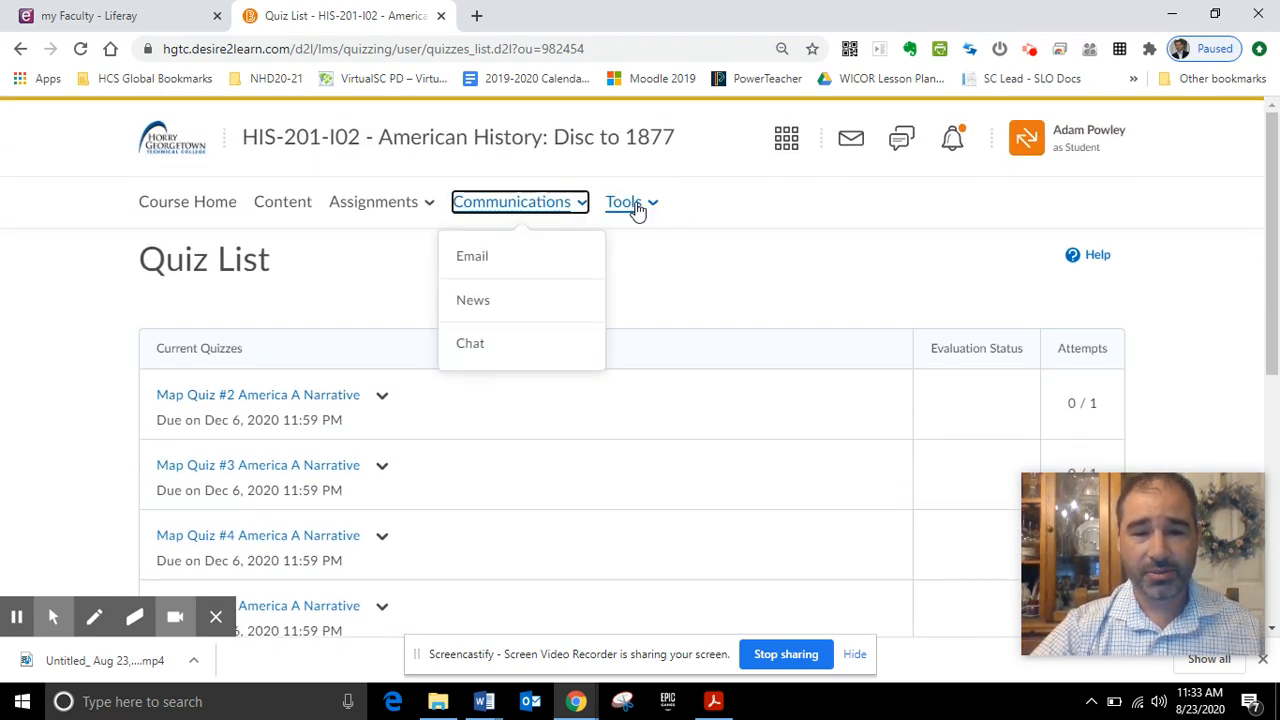
click(627, 202)
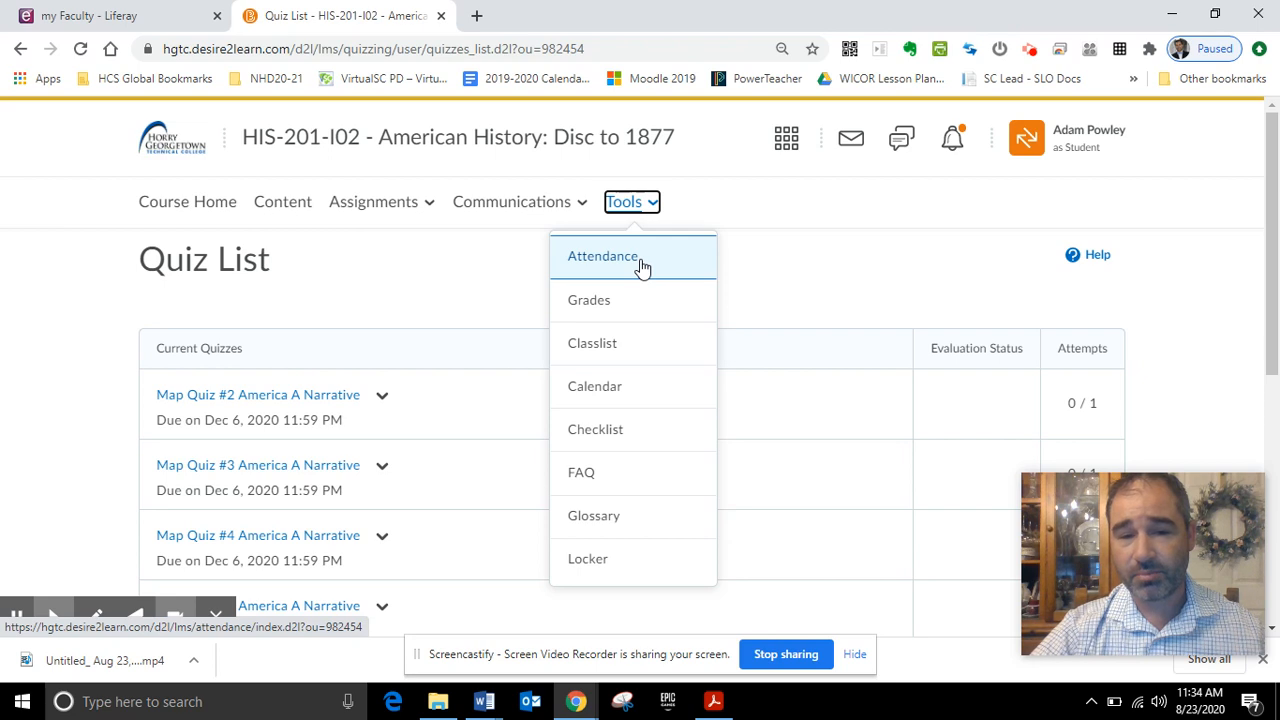
mouse_move(683, 263)
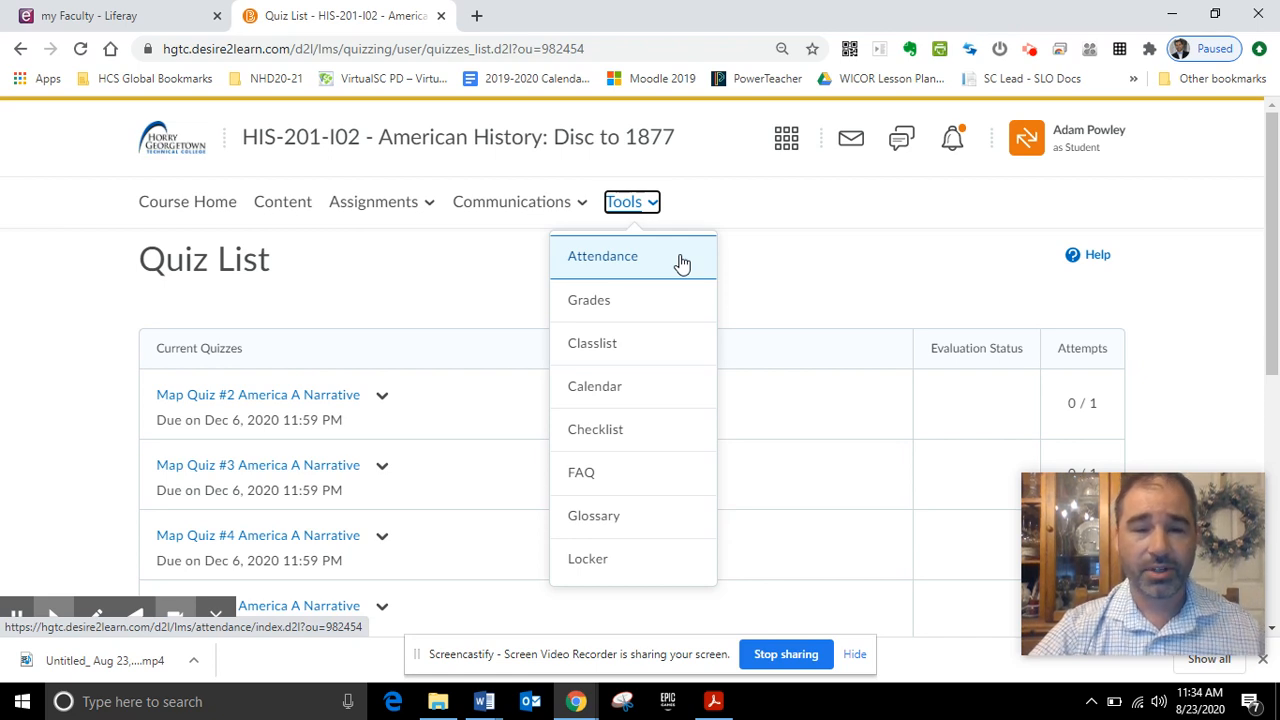
mouse_move(613, 300)
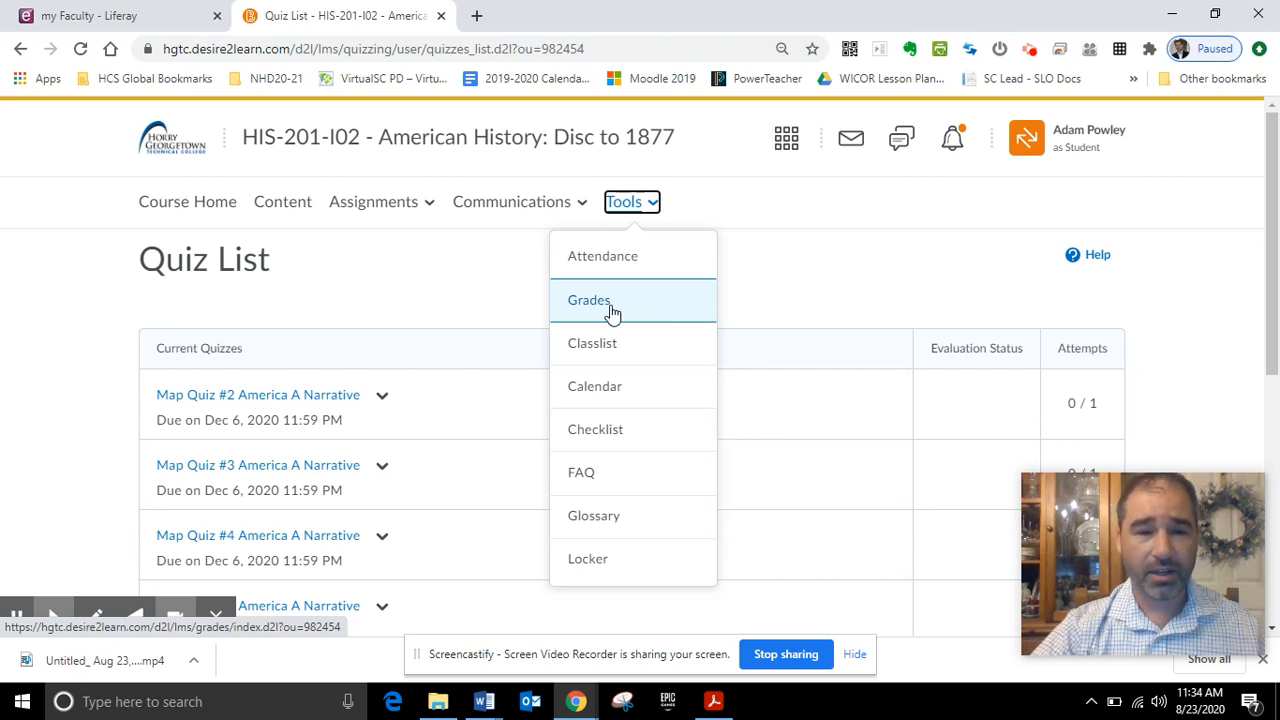
mouse_move(638, 317)
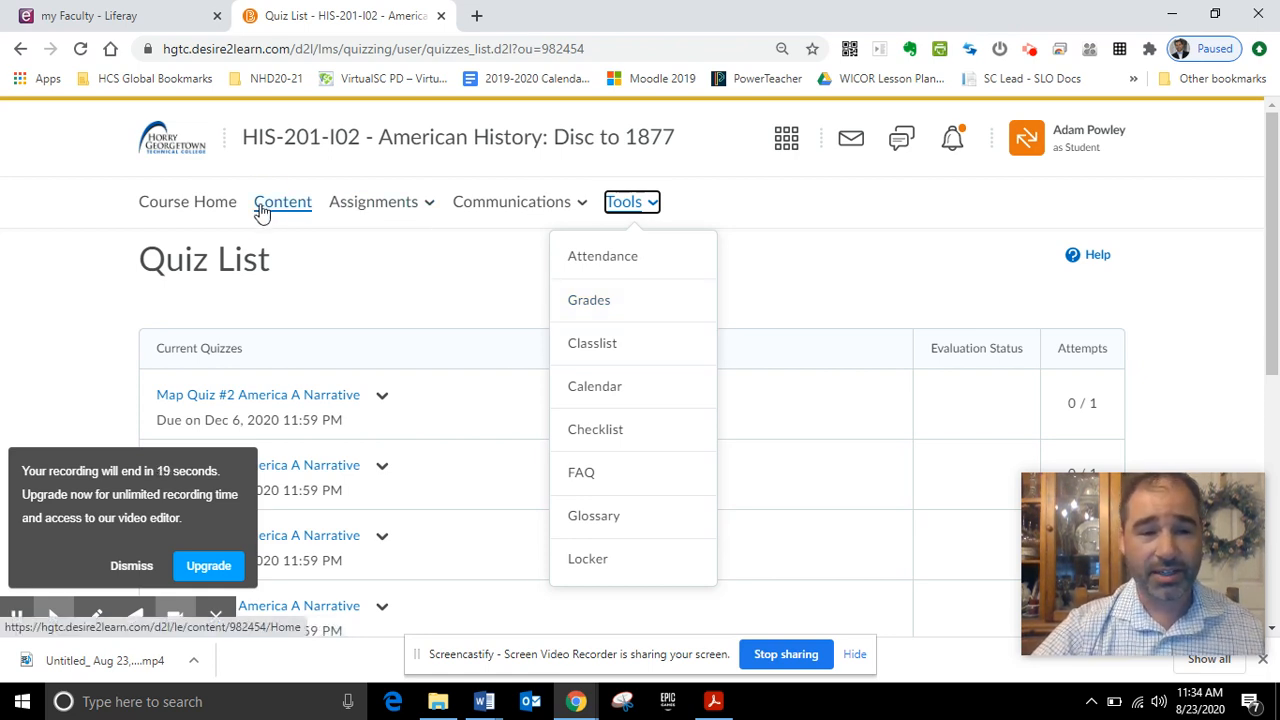
Step: Open Content to reach Week 1, showing 3 of 5 topics complete
click(282, 201)
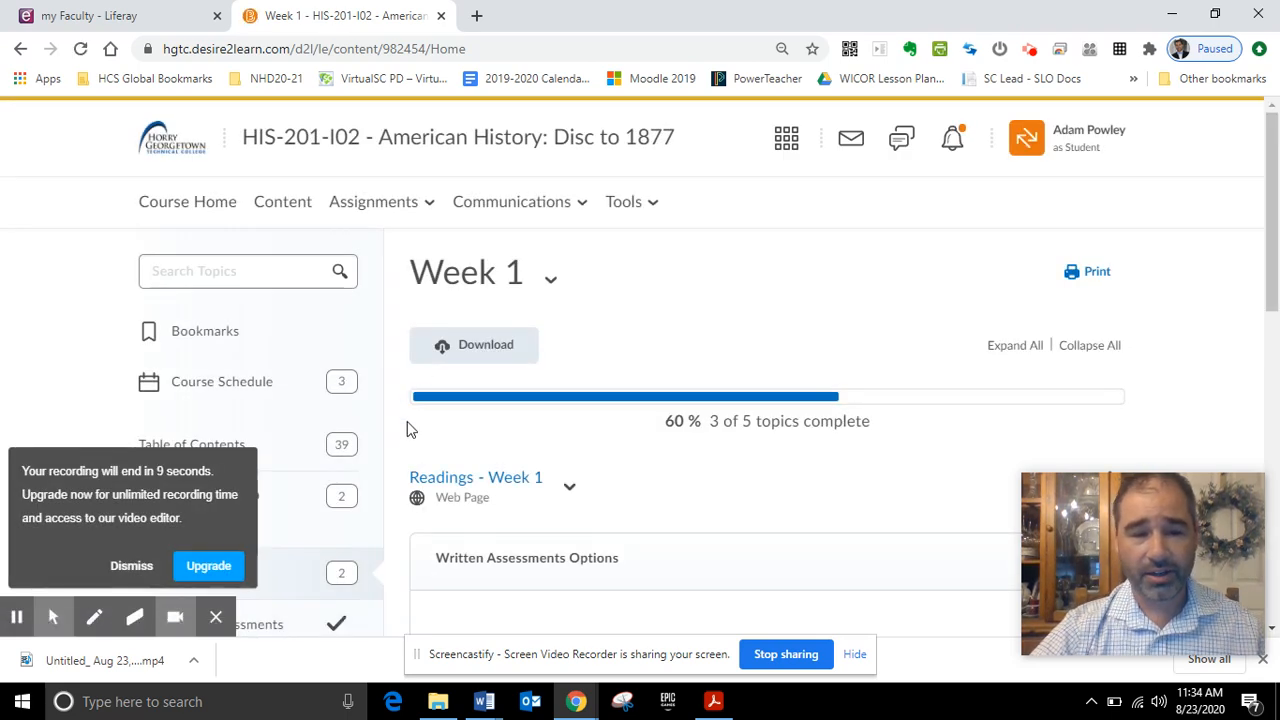
mouse_move(385, 499)
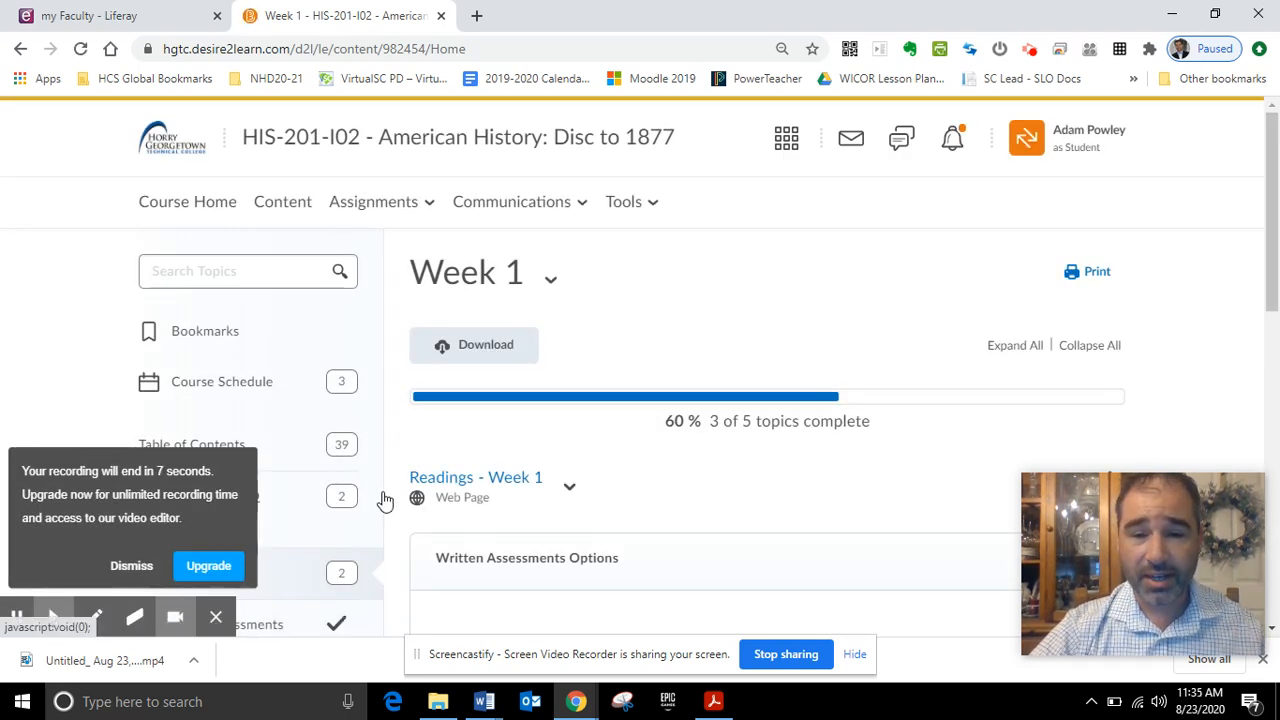